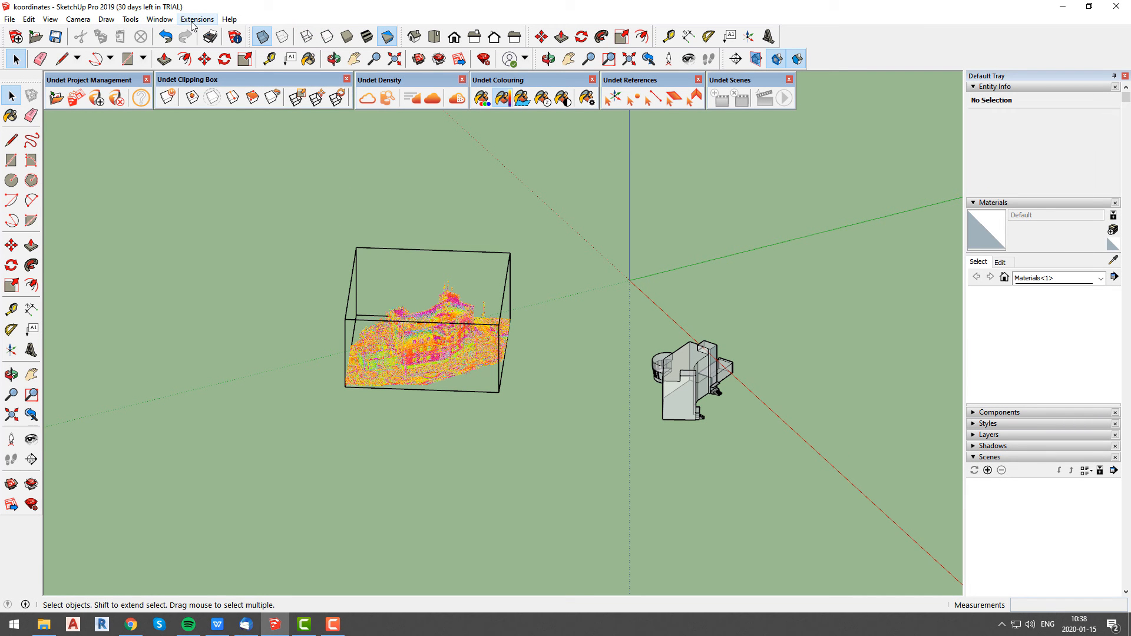
# Show the Undet coordinate system parameters for the 'Start' system via Extensions > Undet > Coordinate Systems.
pyautogui.click(193, 33)
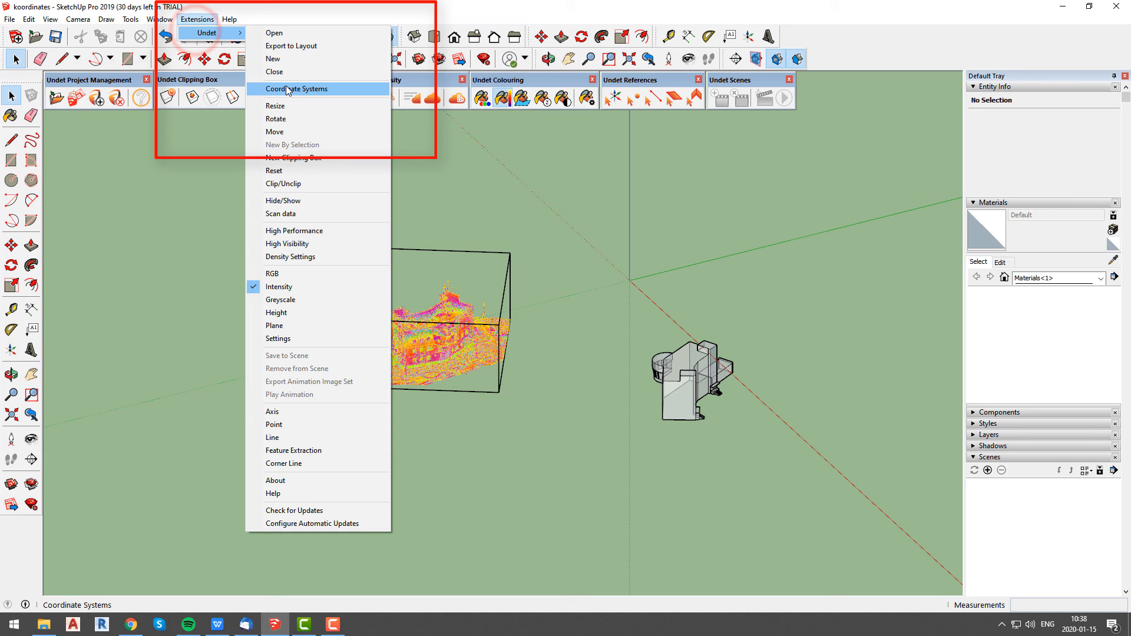
pyautogui.click(297, 88)
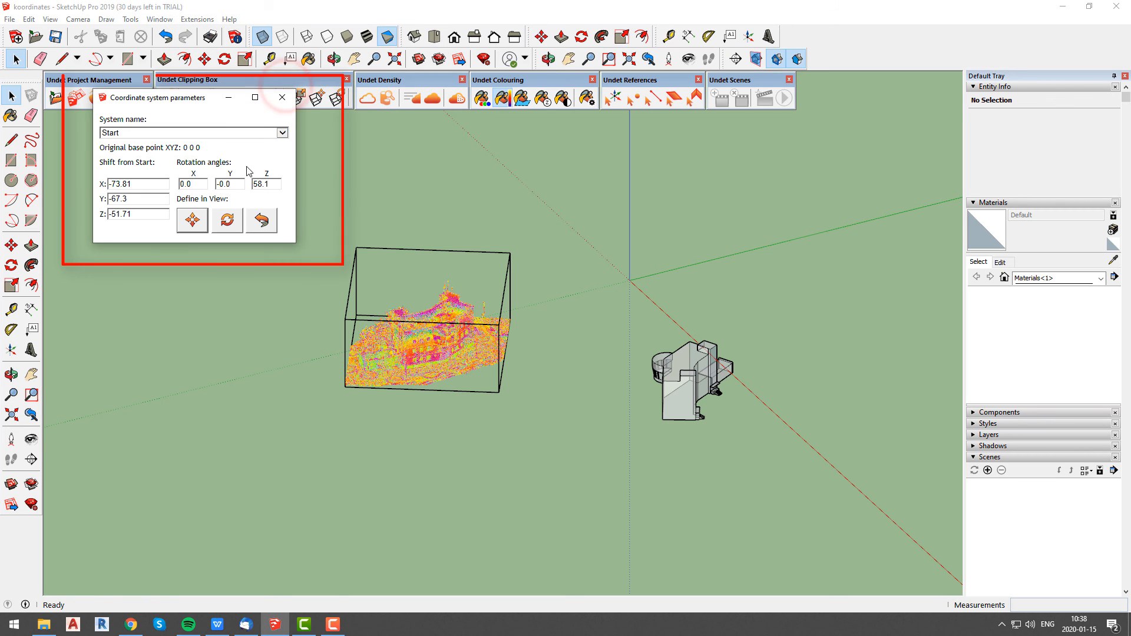
pyautogui.moveTo(226, 221)
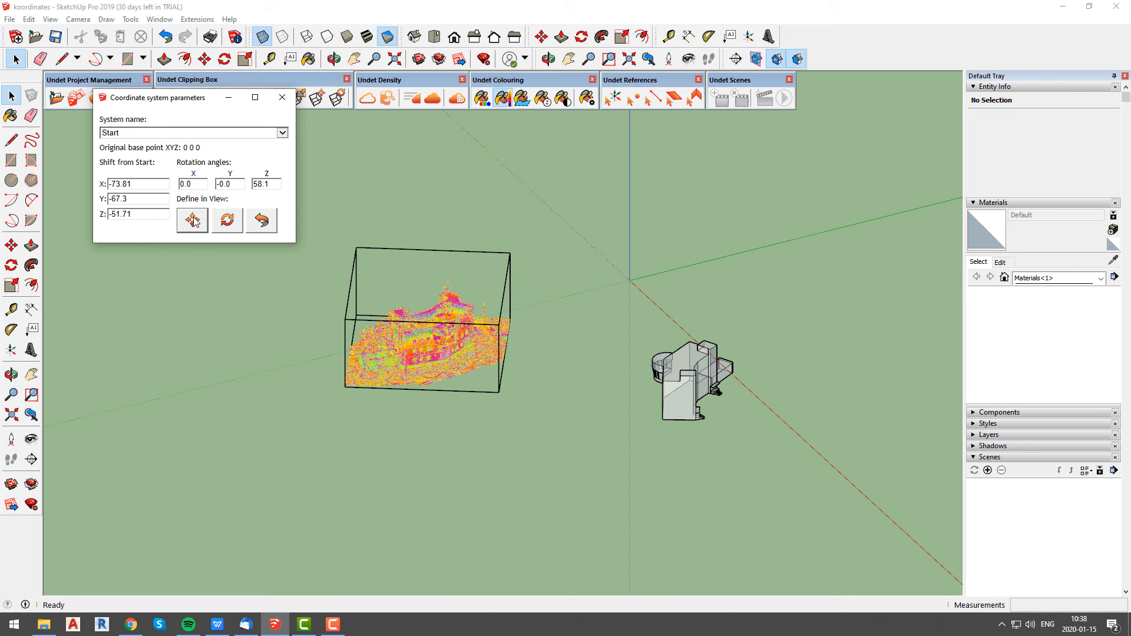
pyautogui.moveTo(192, 220)
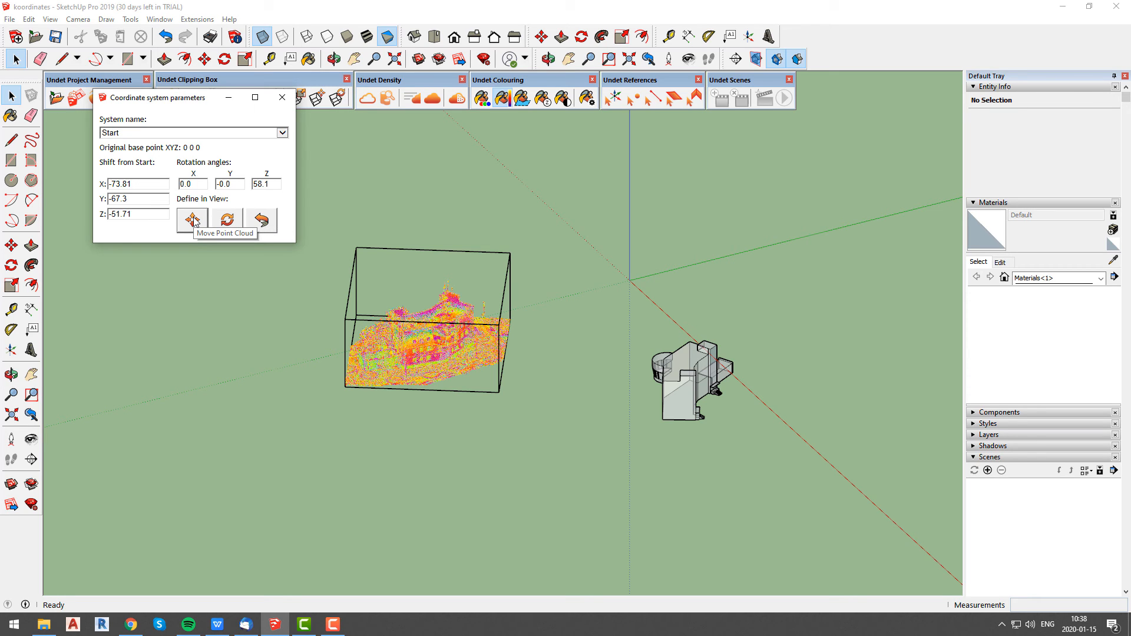
# Move the point cloud's corner onto the model origin, giving shift values -12.65, 3.96, -29.3.
pyautogui.click(192, 220)
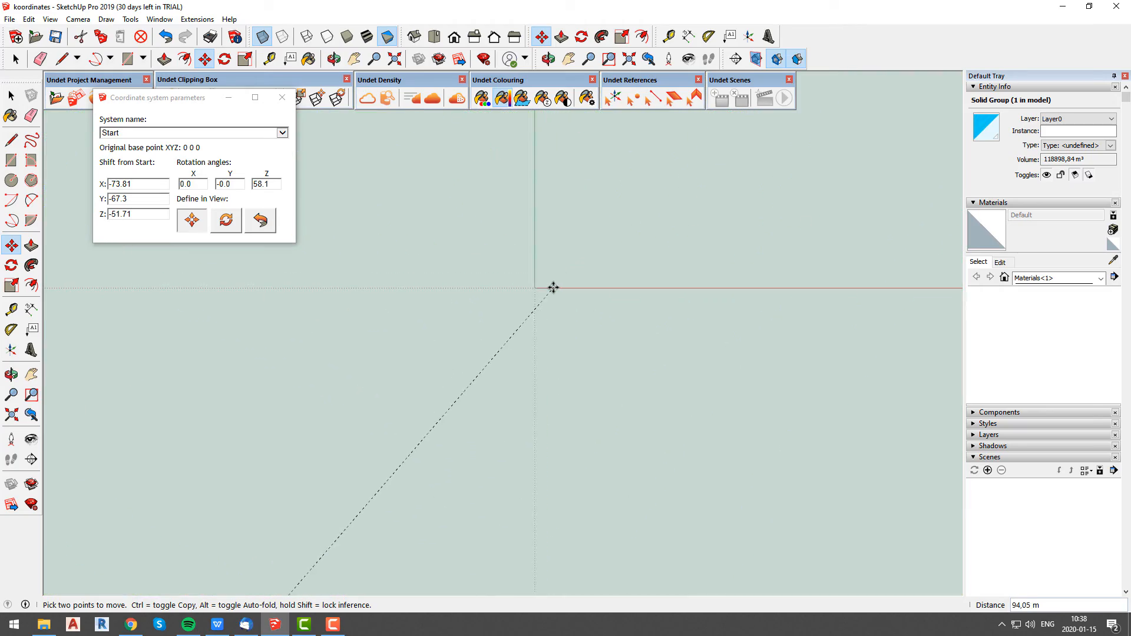
pyautogui.click(531, 292)
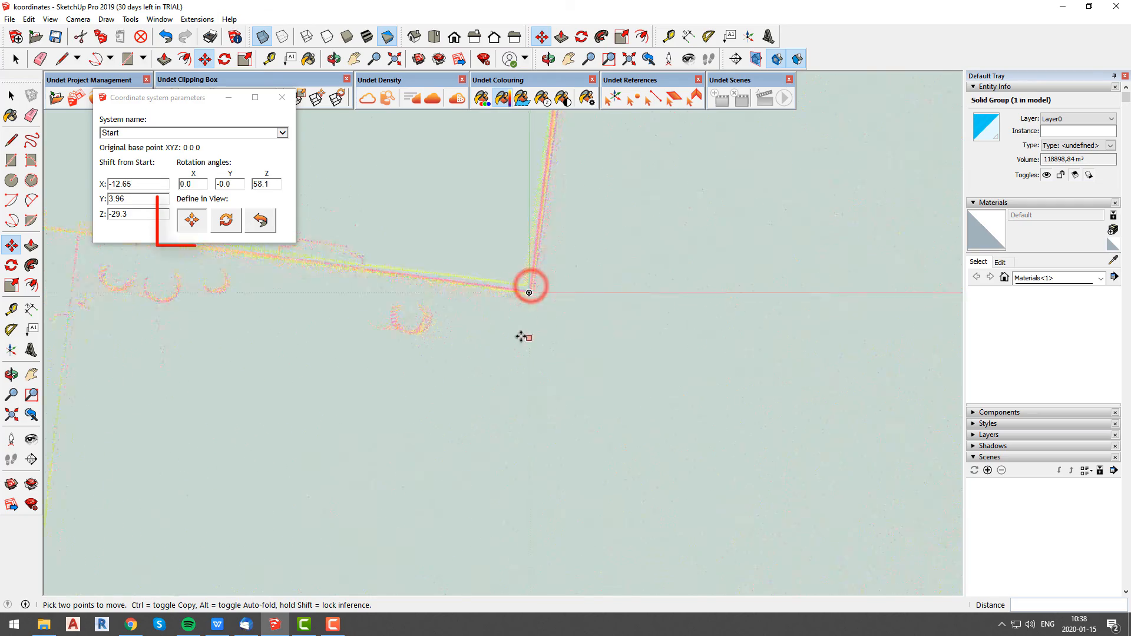
pyautogui.click(191, 220)
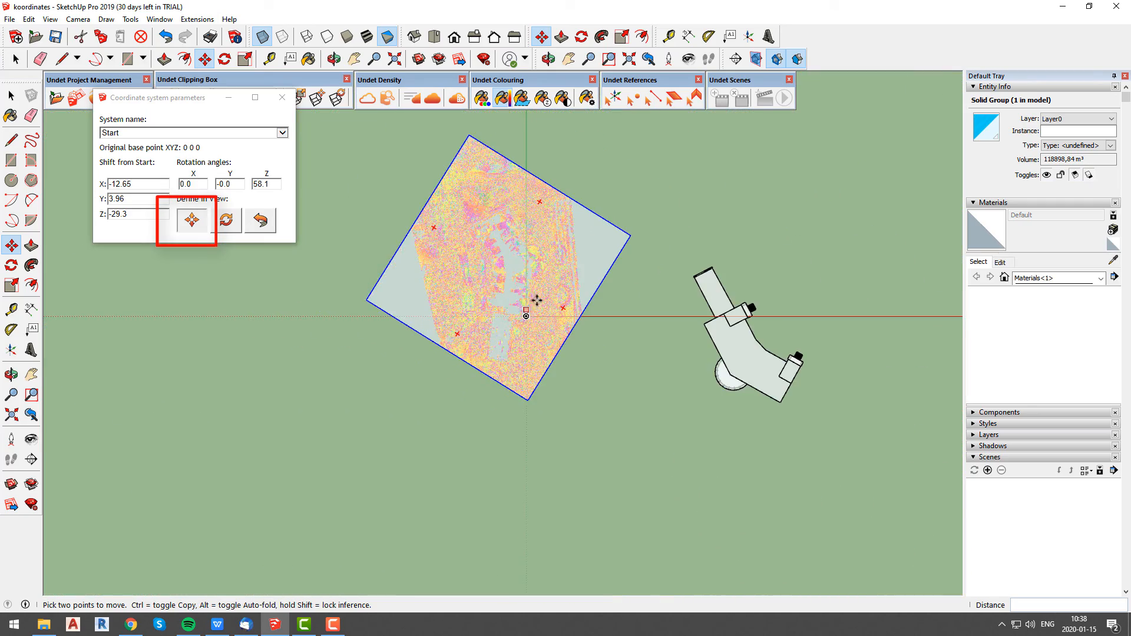
pyautogui.click(226, 219)
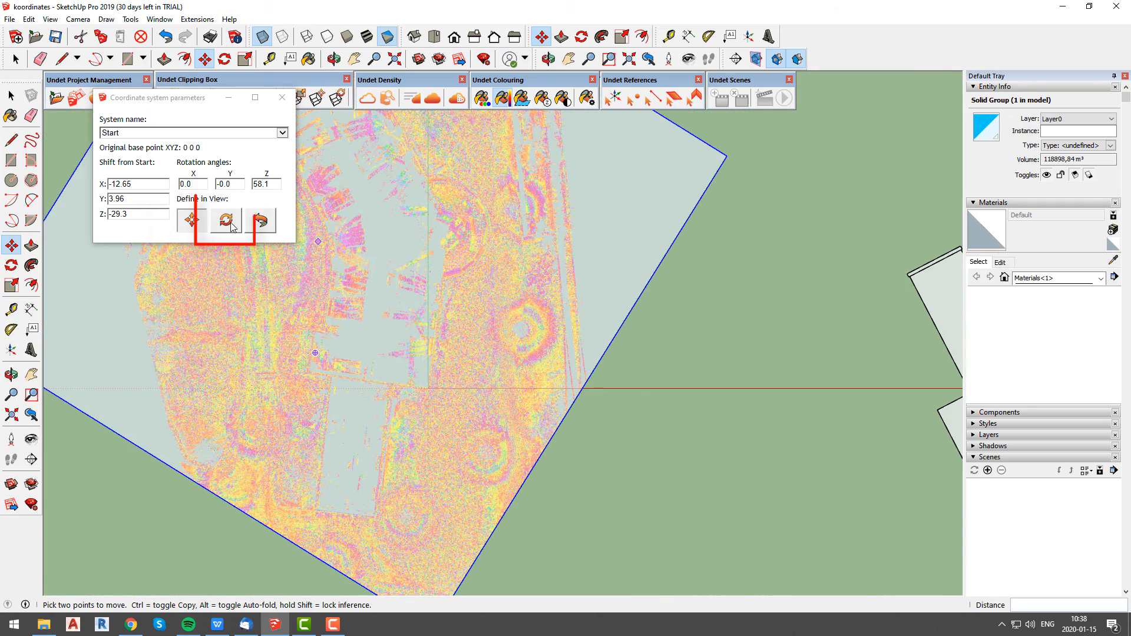
# Rotate the point cloud about the origin so its building walls line up with the red axis.
pyautogui.click(226, 220)
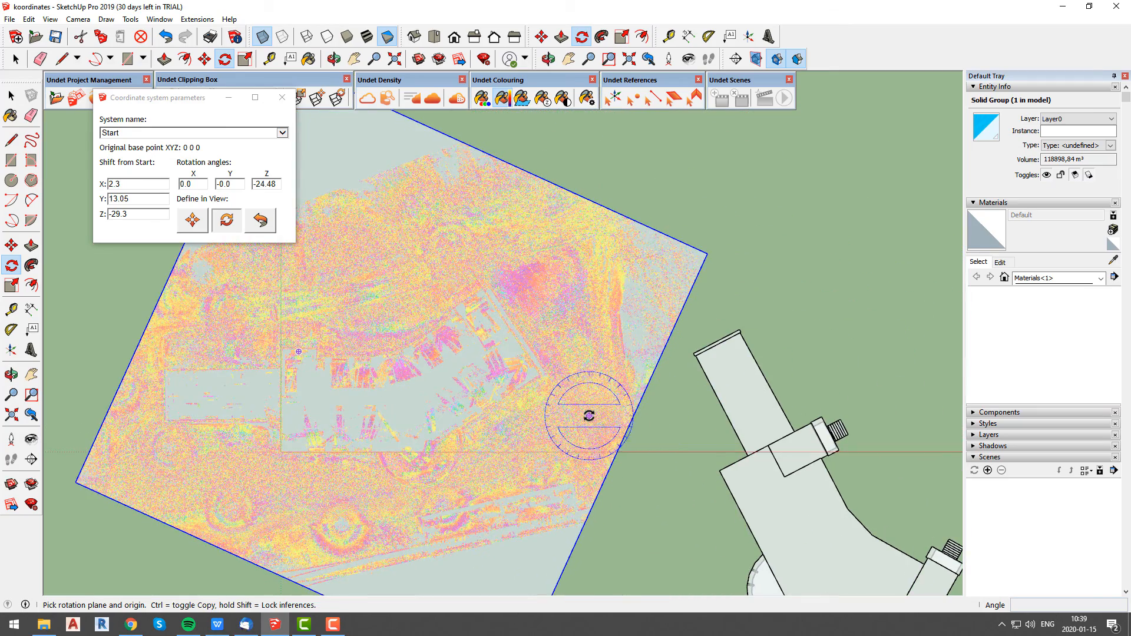
pyautogui.click(454, 37)
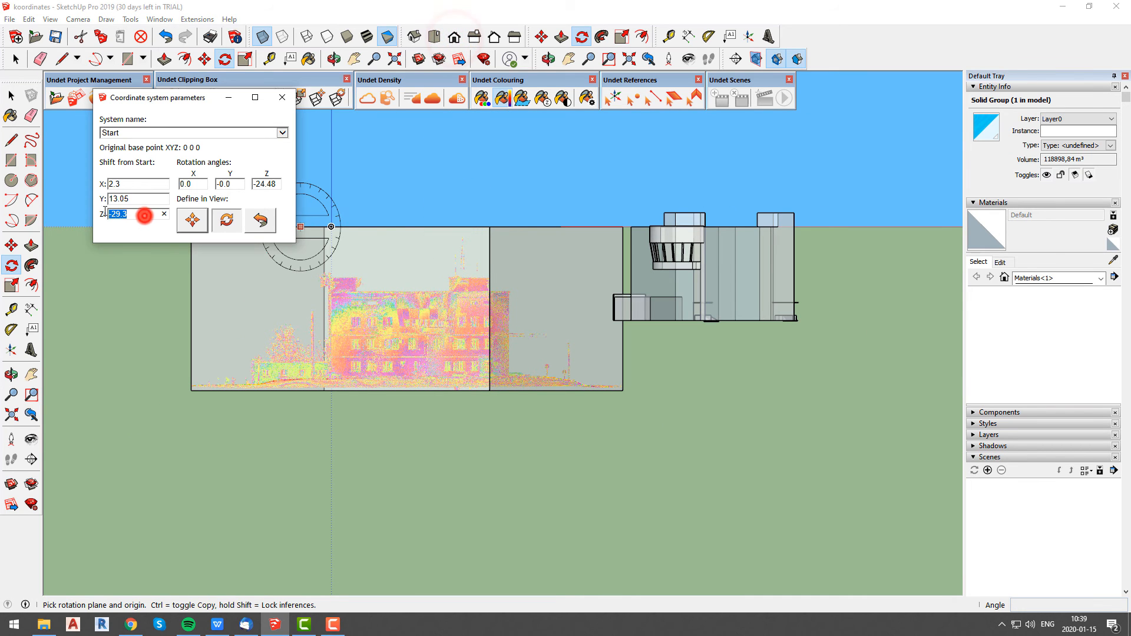
pyautogui.write('5.0')
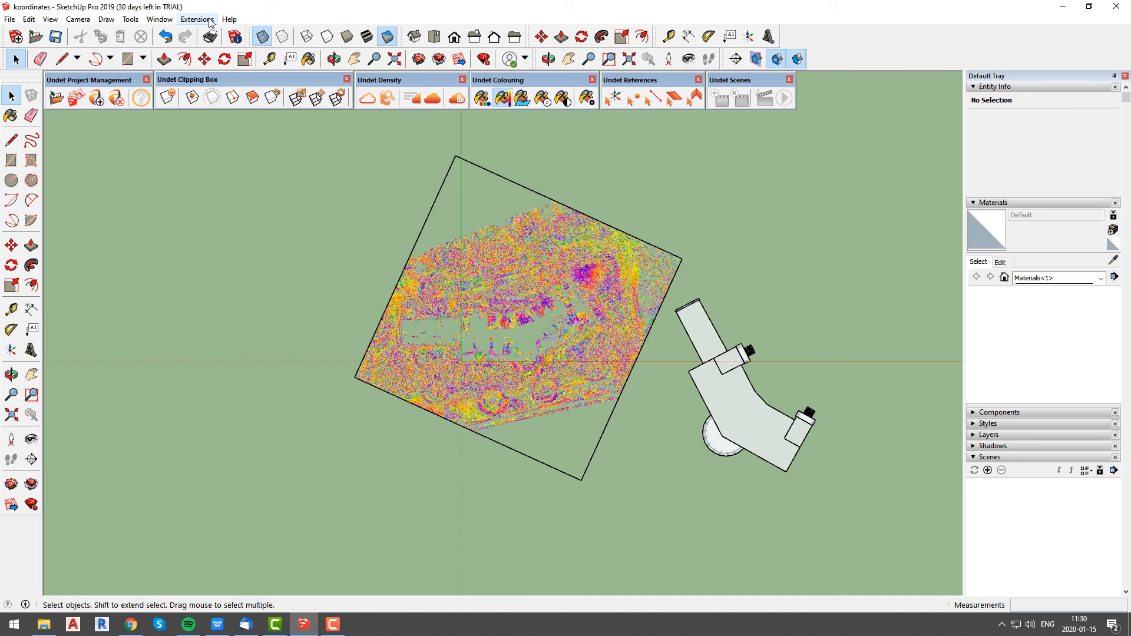
# Reopen the 'Original' coordinate system parameters and snap the cloud to the building corner at 59.28, 10.66, -29.3.
pyautogui.click(197, 19)
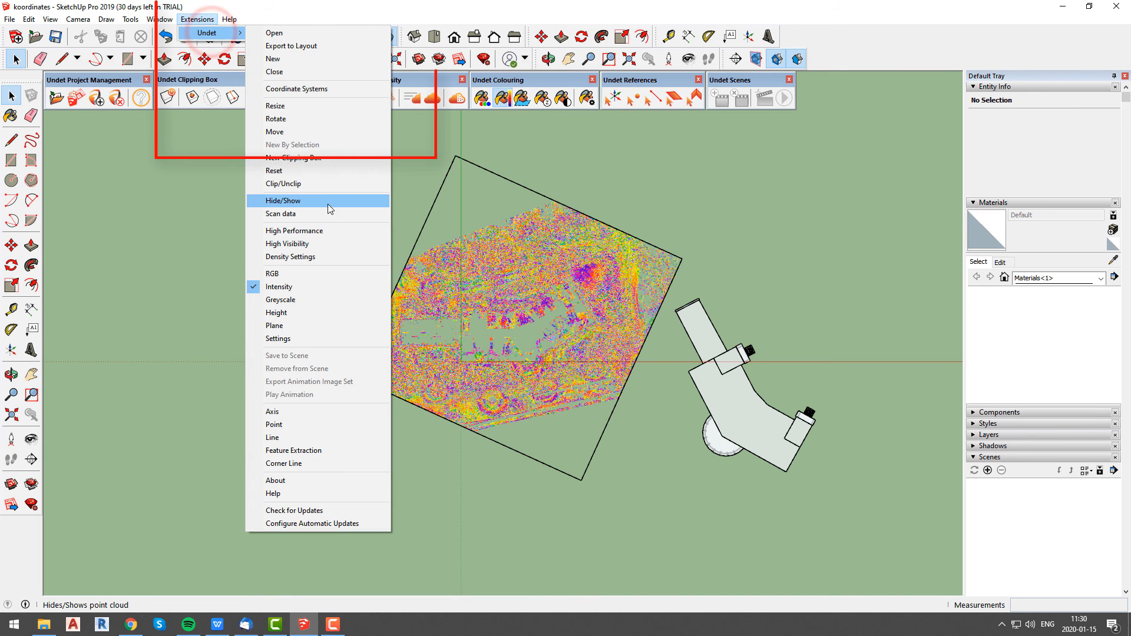
pyautogui.moveTo(296, 89)
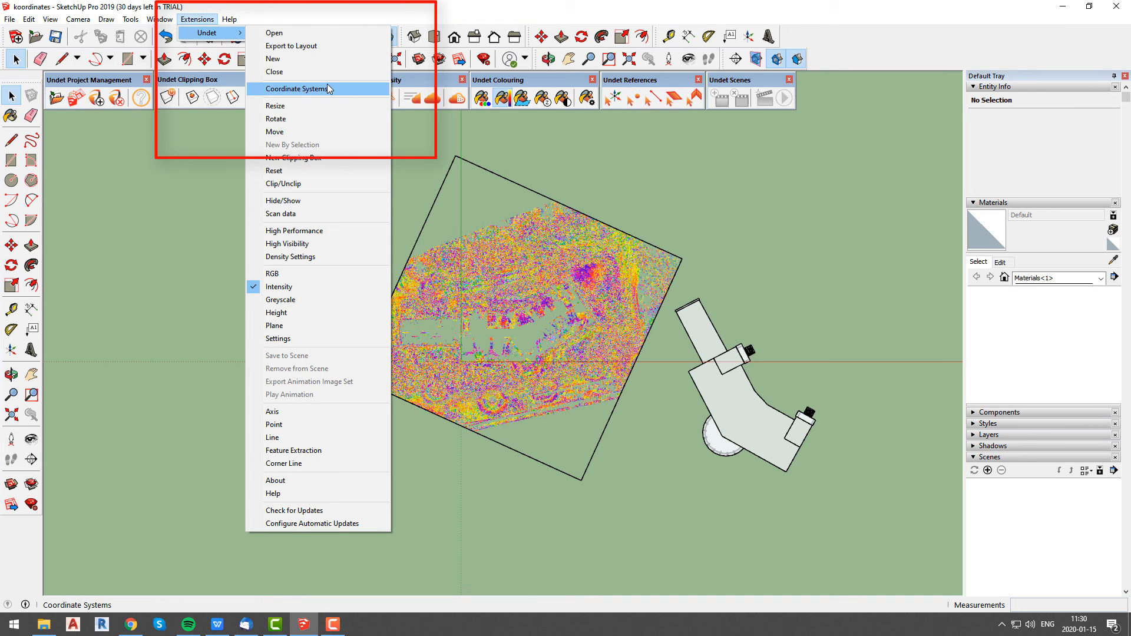
pyautogui.click(297, 88)
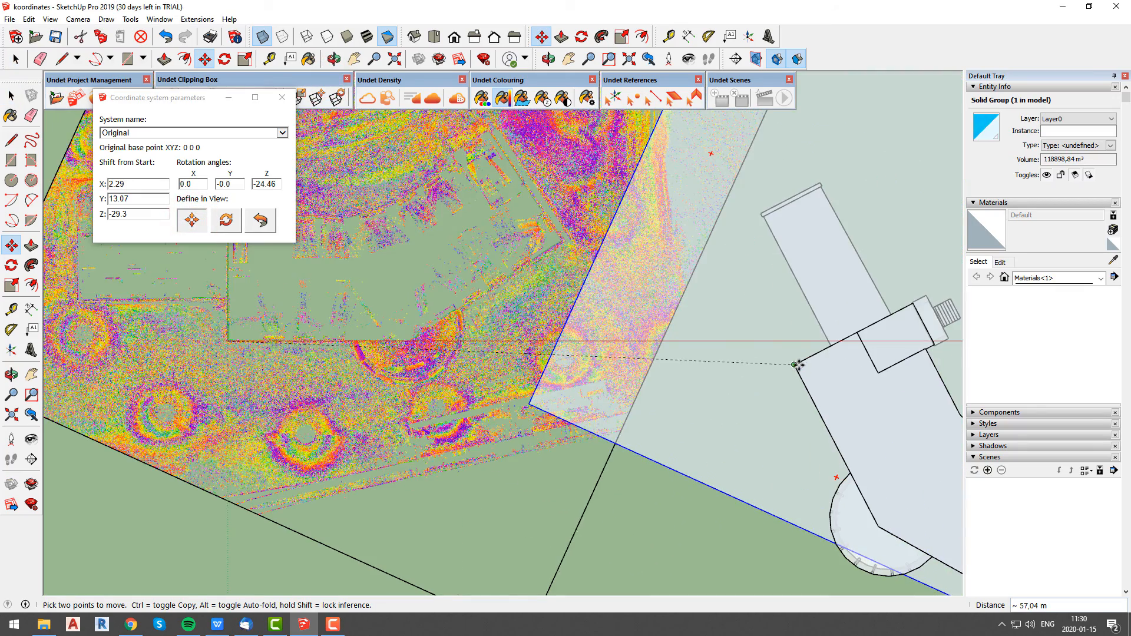
pyautogui.click(225, 220)
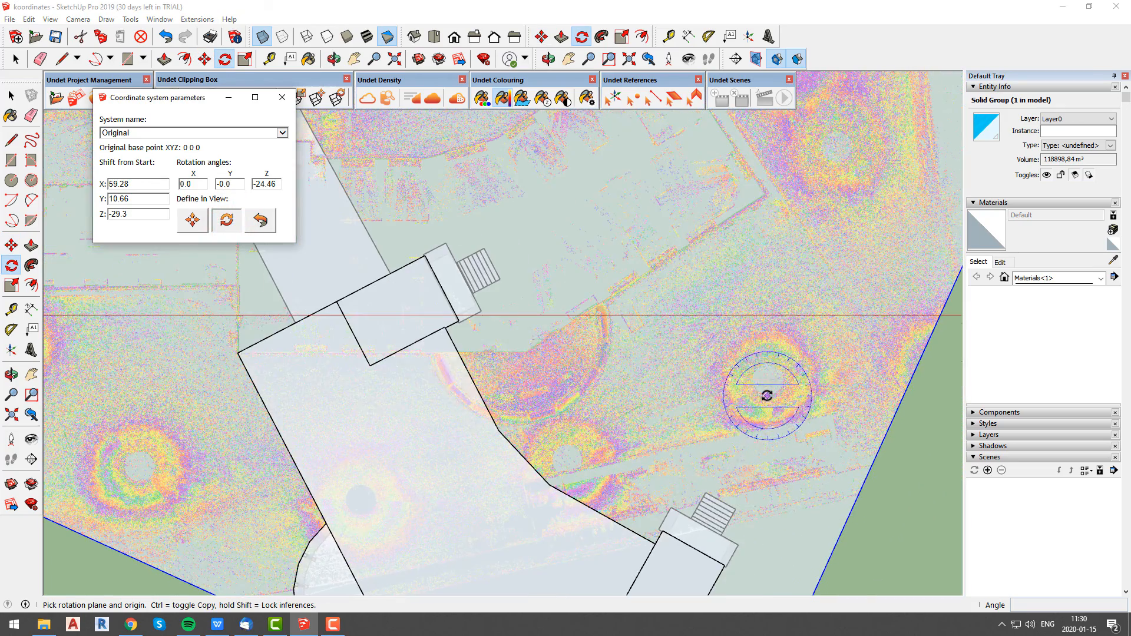
# Rotate the cloud about the matched corner to -86.97° so its walls follow the building model.
pyautogui.click(237, 353)
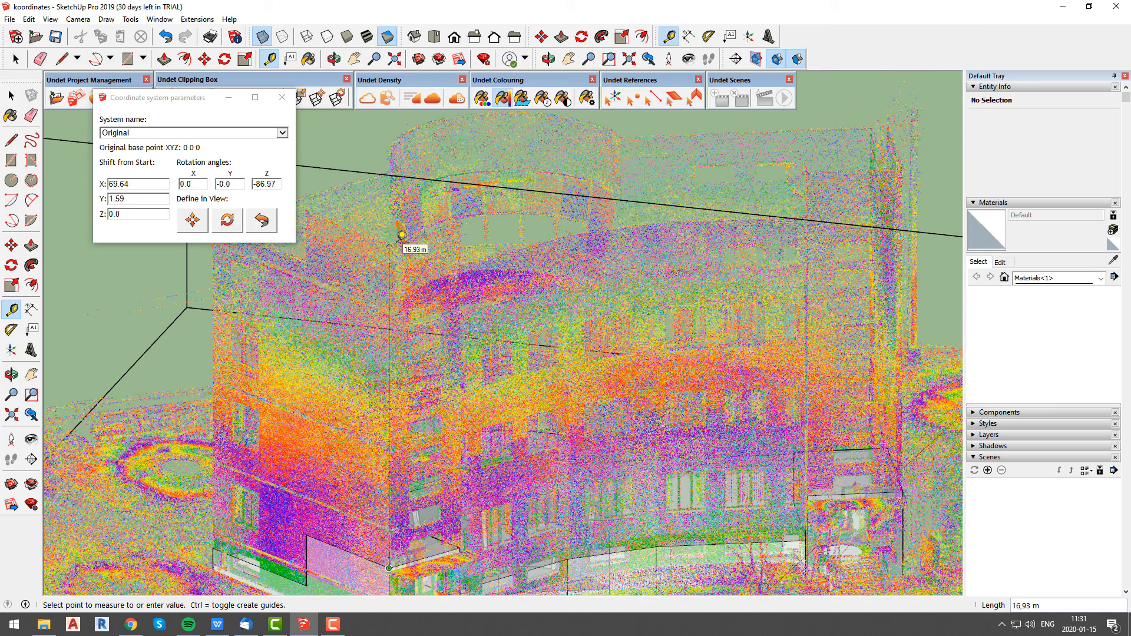
# Set the cloud's Z shift to -16.93 to drop it level with the building, then close the parameters.
pyautogui.click(137, 214)
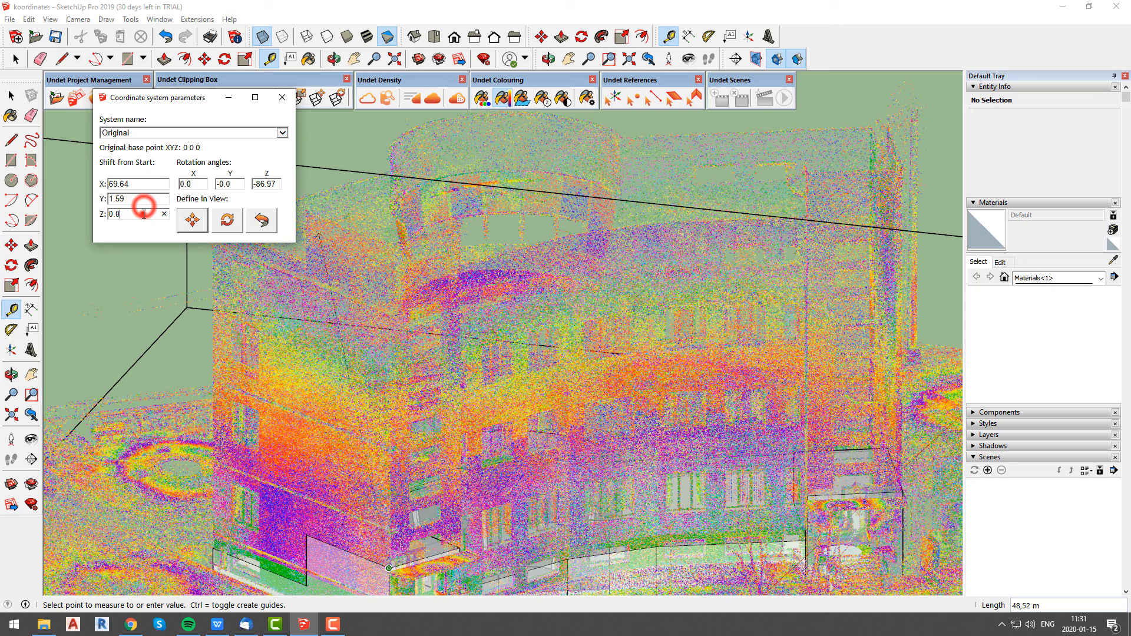
pyautogui.tripleClick(133, 213)
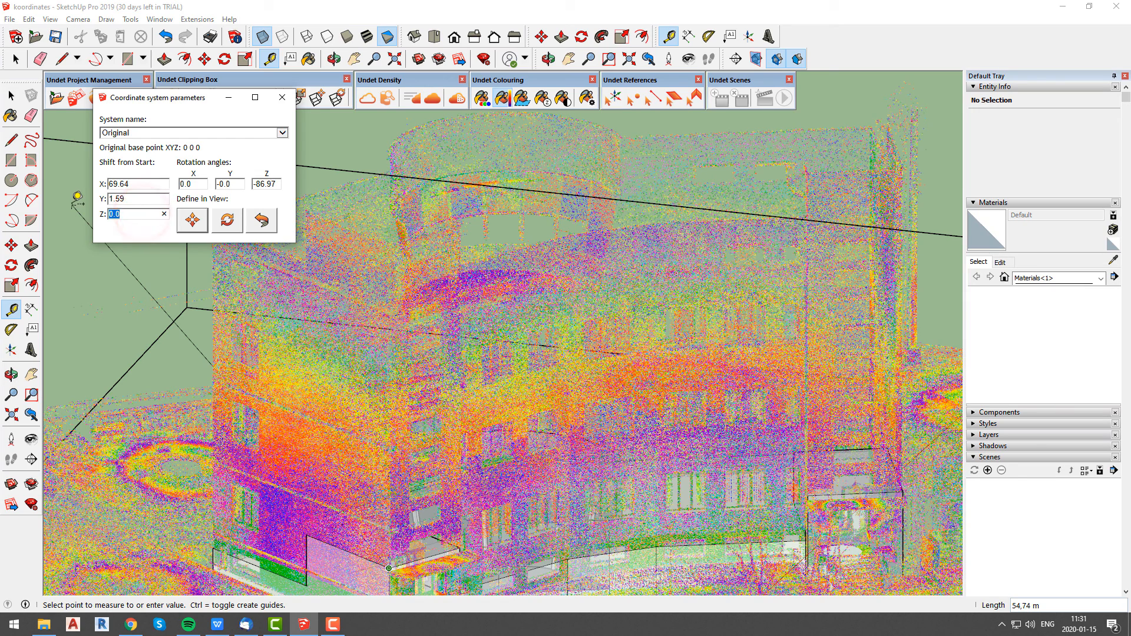
pyautogui.write('-16.93')
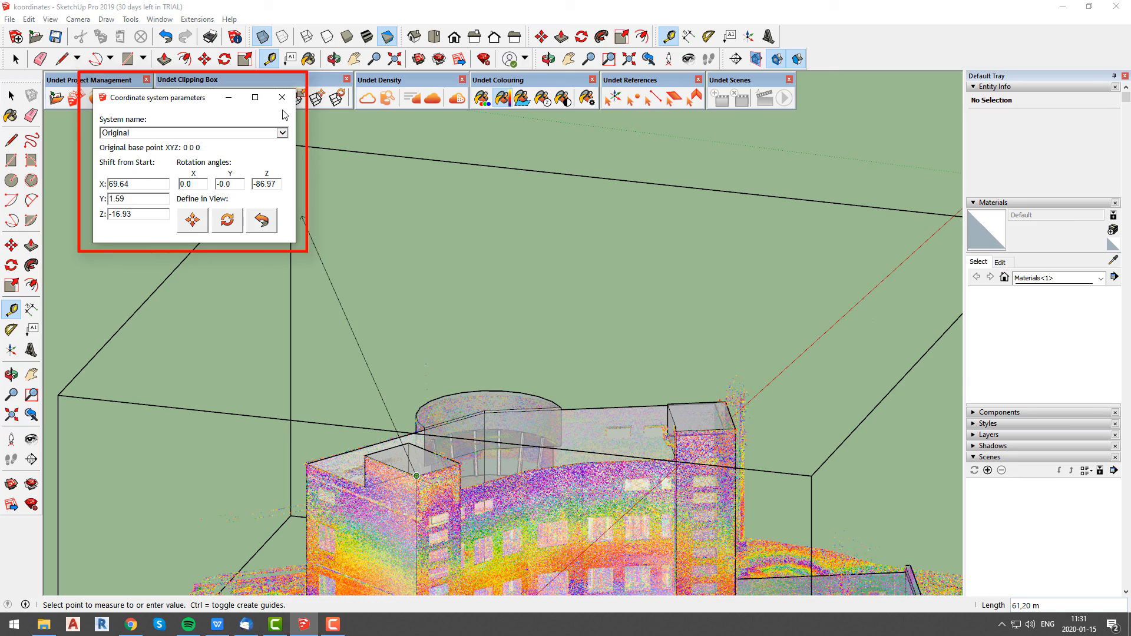
pyautogui.click(281, 98)
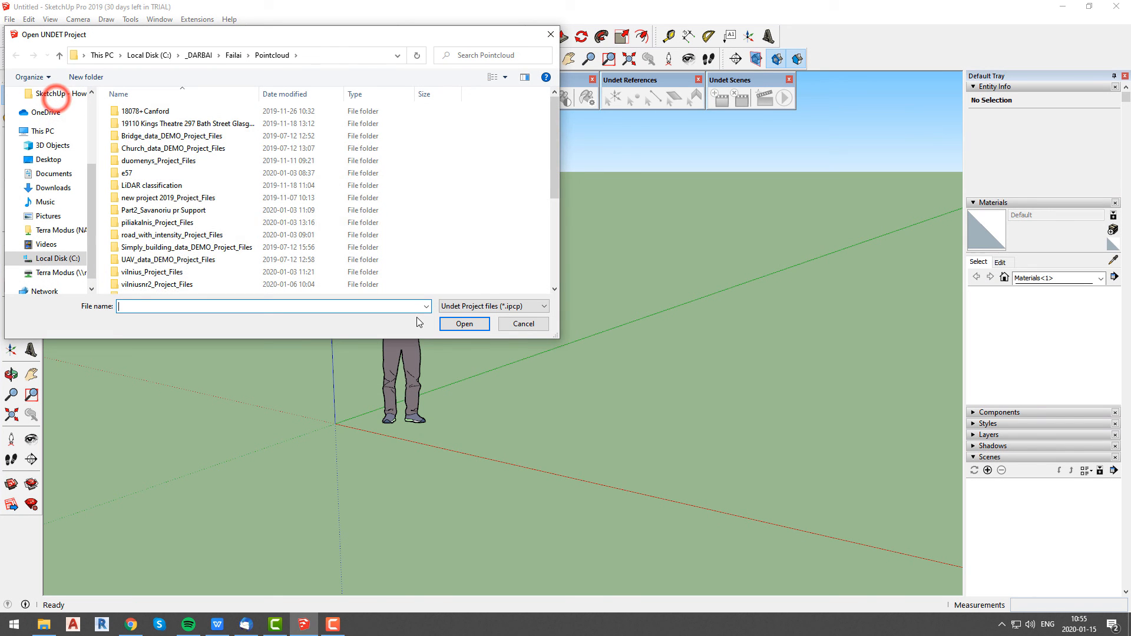
# Open the street-scene Undet project from the Pointcloud folder, accepting the suggested coordinate shift.
pyautogui.click(464, 322)
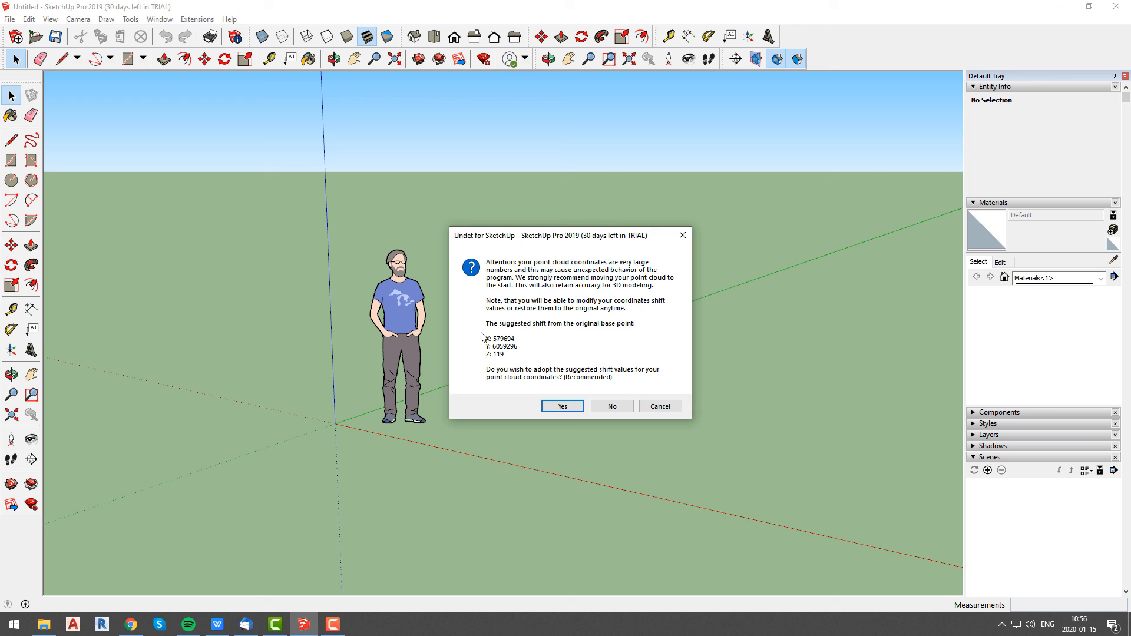
pyautogui.moveTo(665, 355)
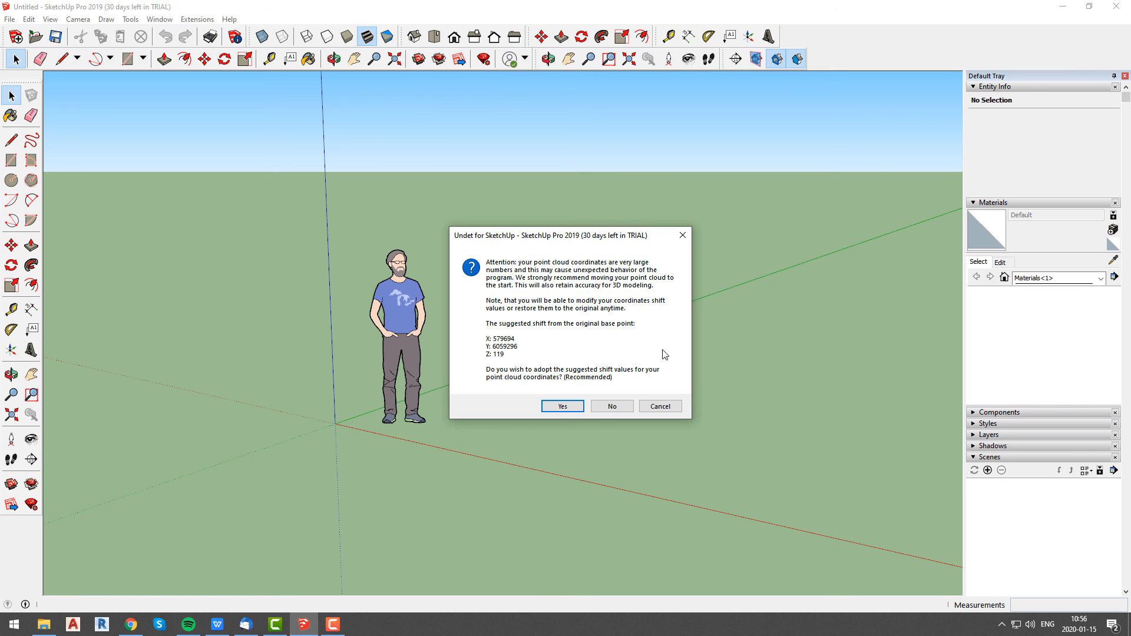
pyautogui.click(561, 407)
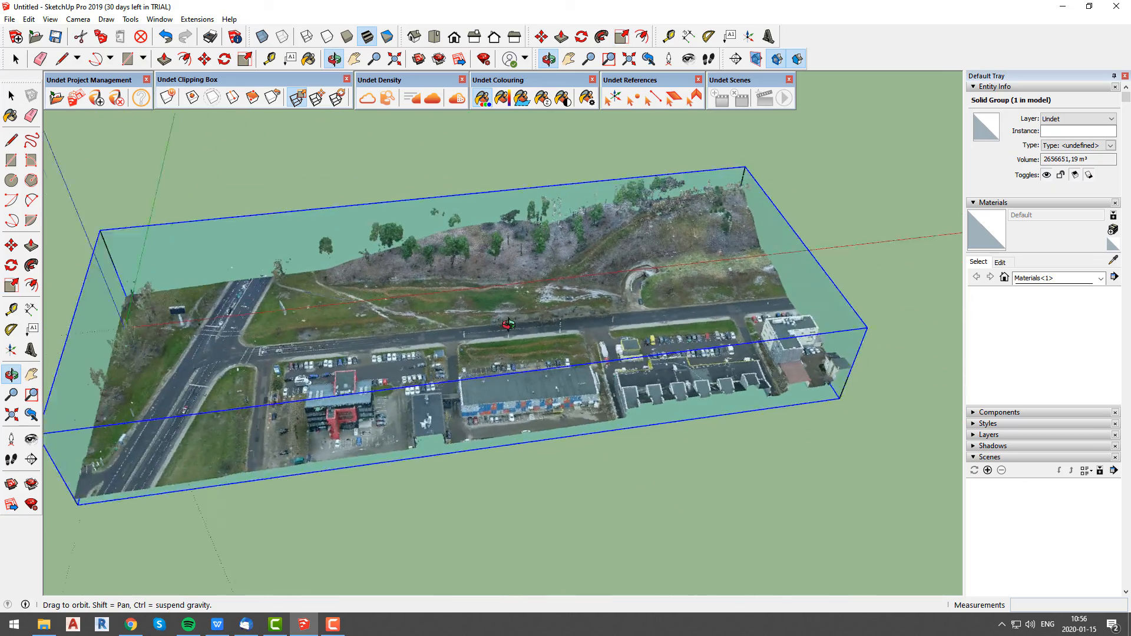
pyautogui.click(78, 19)
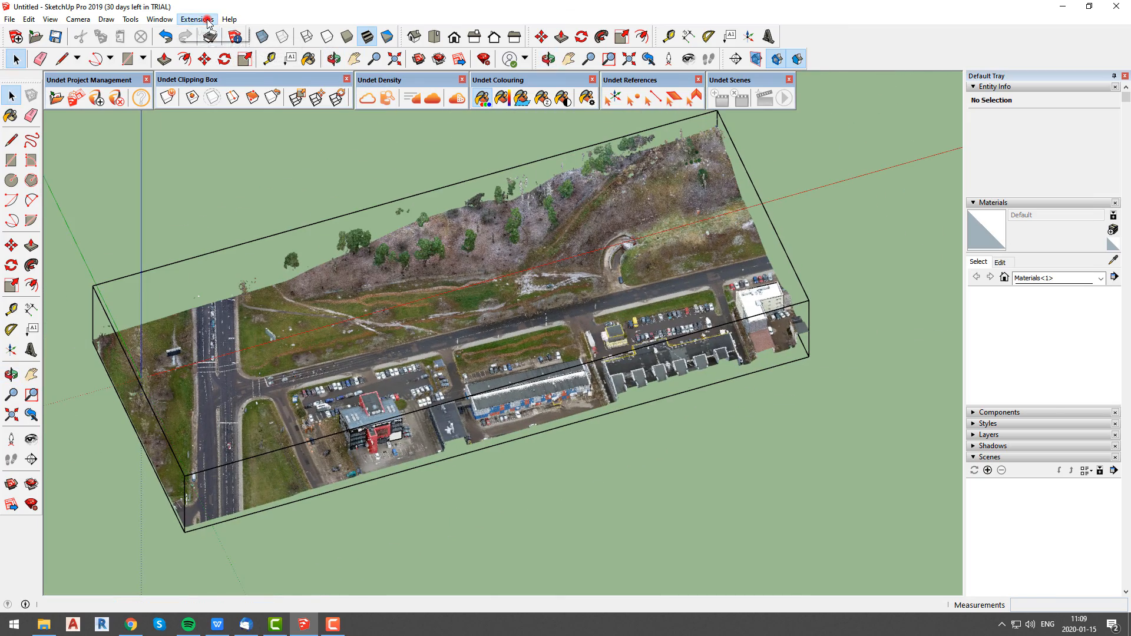
# Switch the street cloud to the 'Original' system (579694, 6059296, 119), moving model entities with it, and restore the Iso view.
pyautogui.click(206, 33)
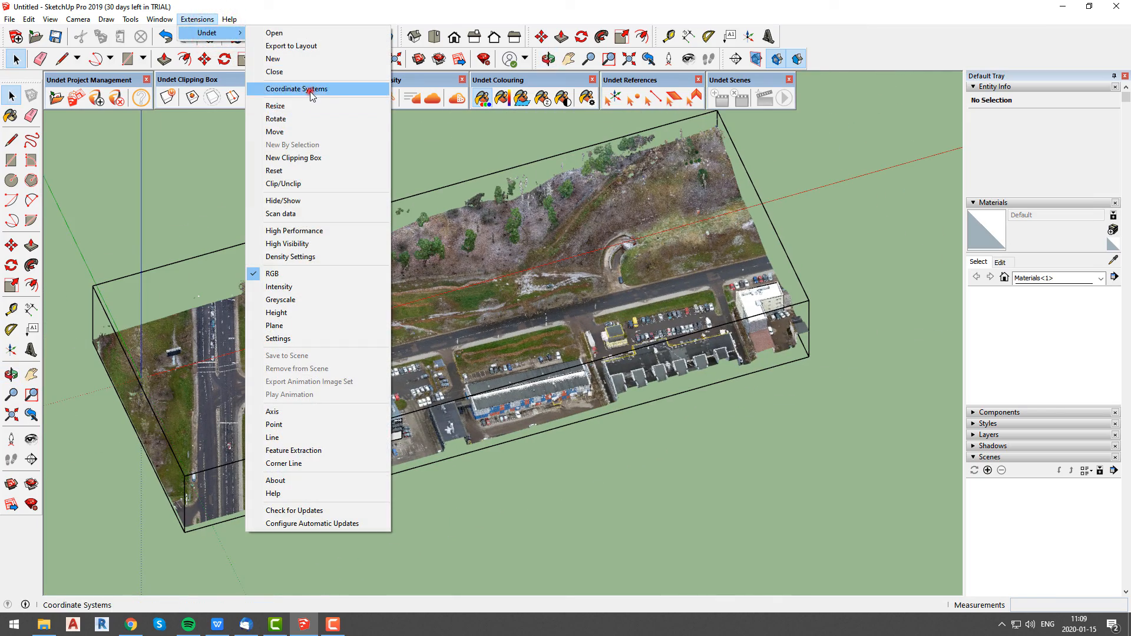
pyautogui.click(296, 89)
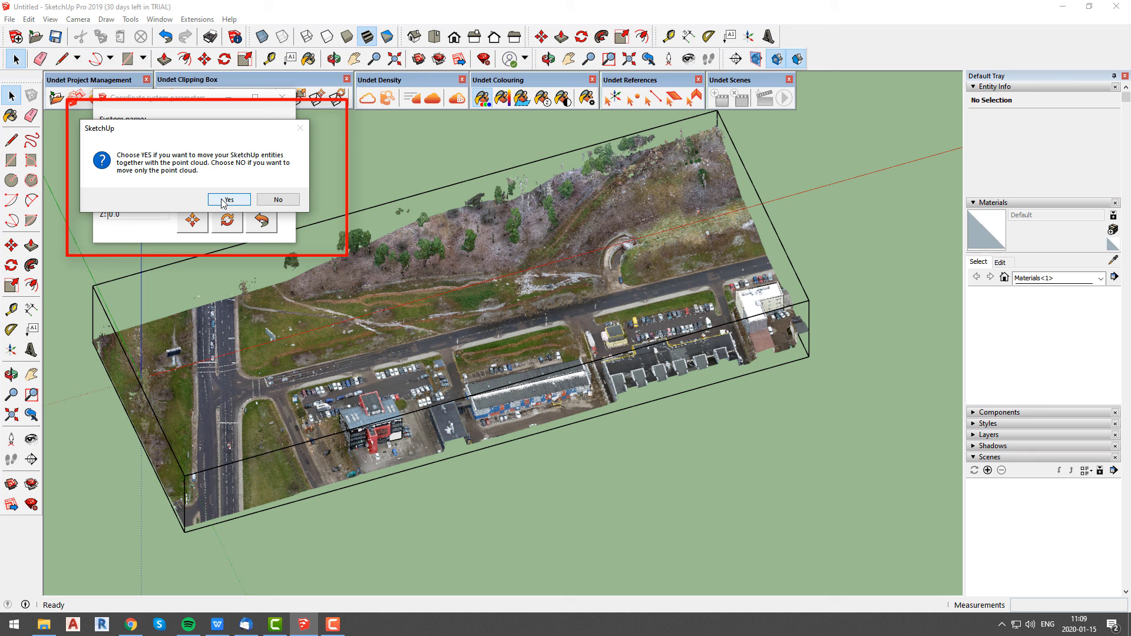
pyautogui.click(227, 200)
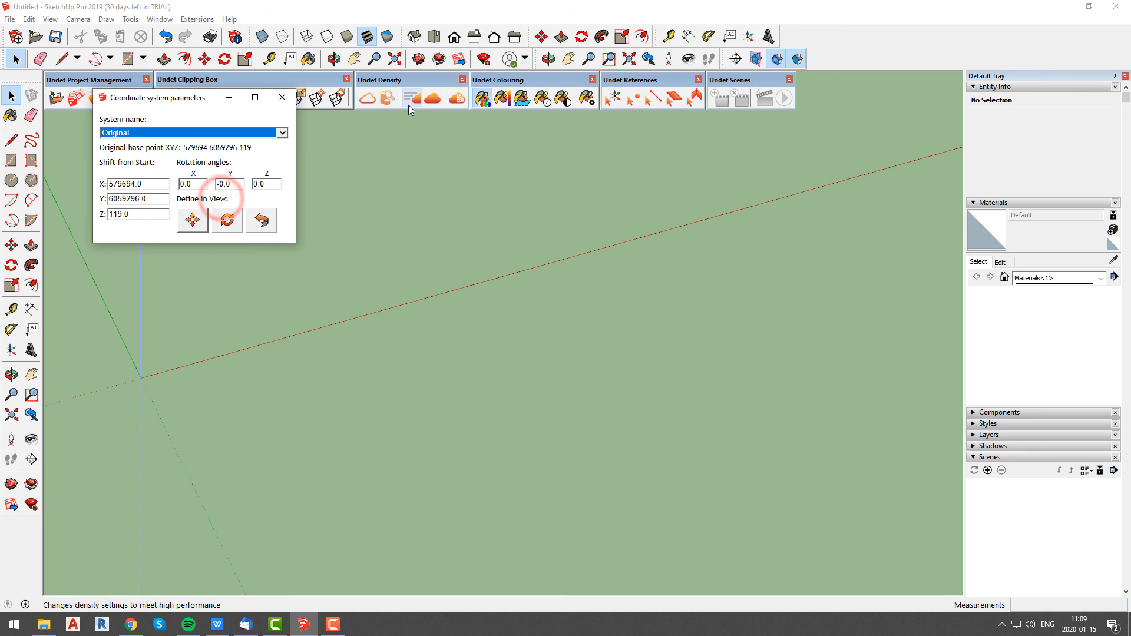
pyautogui.moveTo(414, 36)
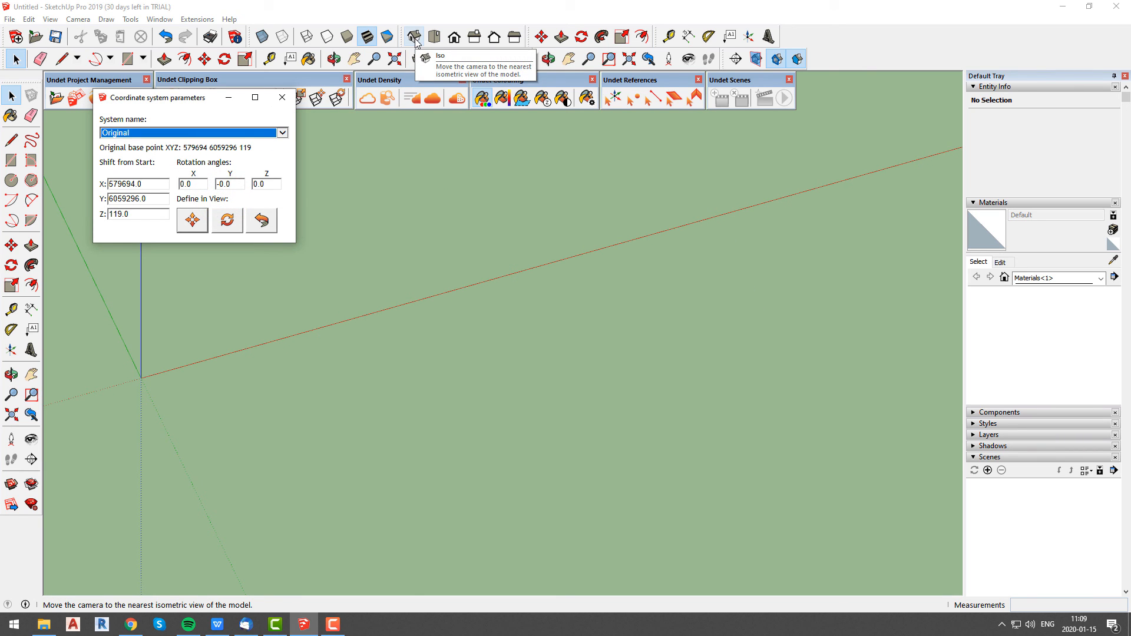
pyautogui.click(414, 37)
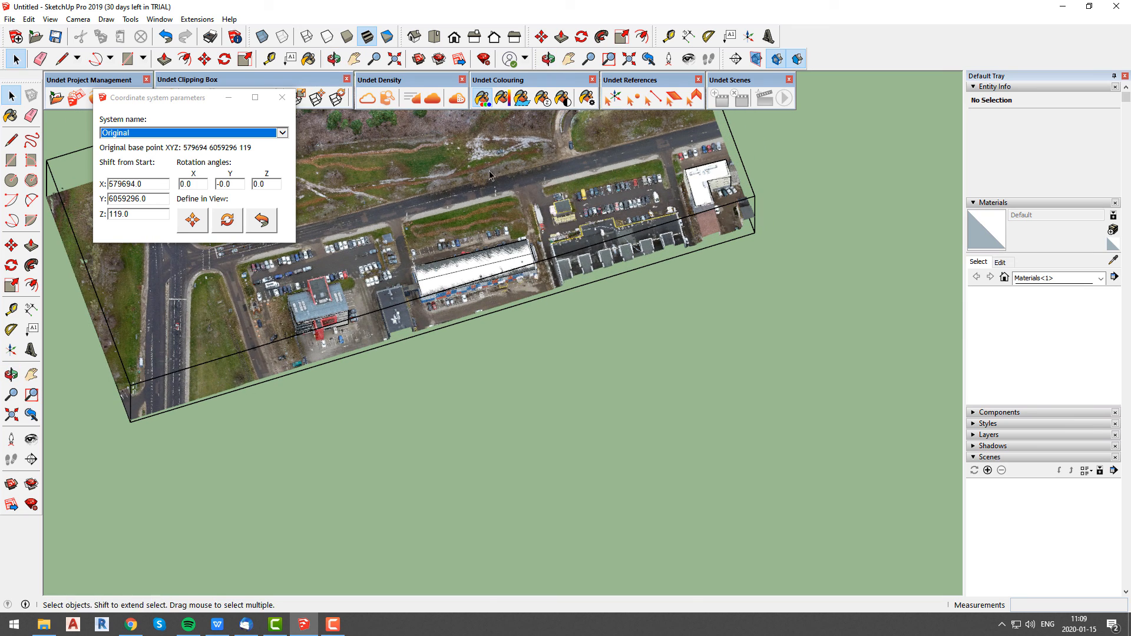
# Switch back to the 'Start' system with zero shift, moving the SketchUp entities along with the cloud.
pyautogui.click(364, 97)
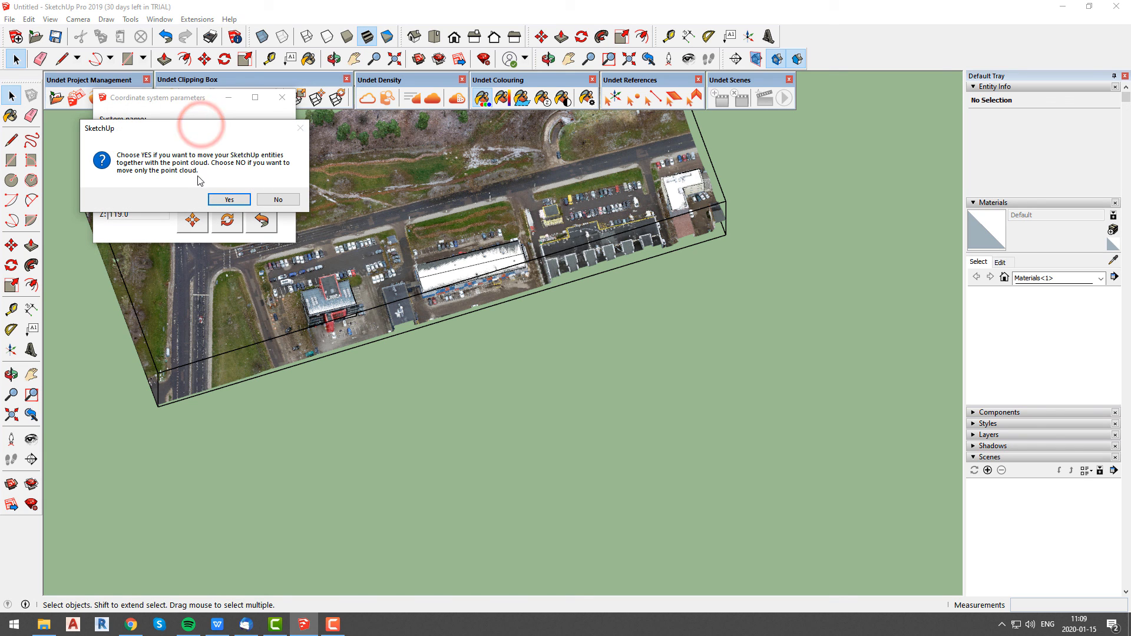
pyautogui.click(276, 201)
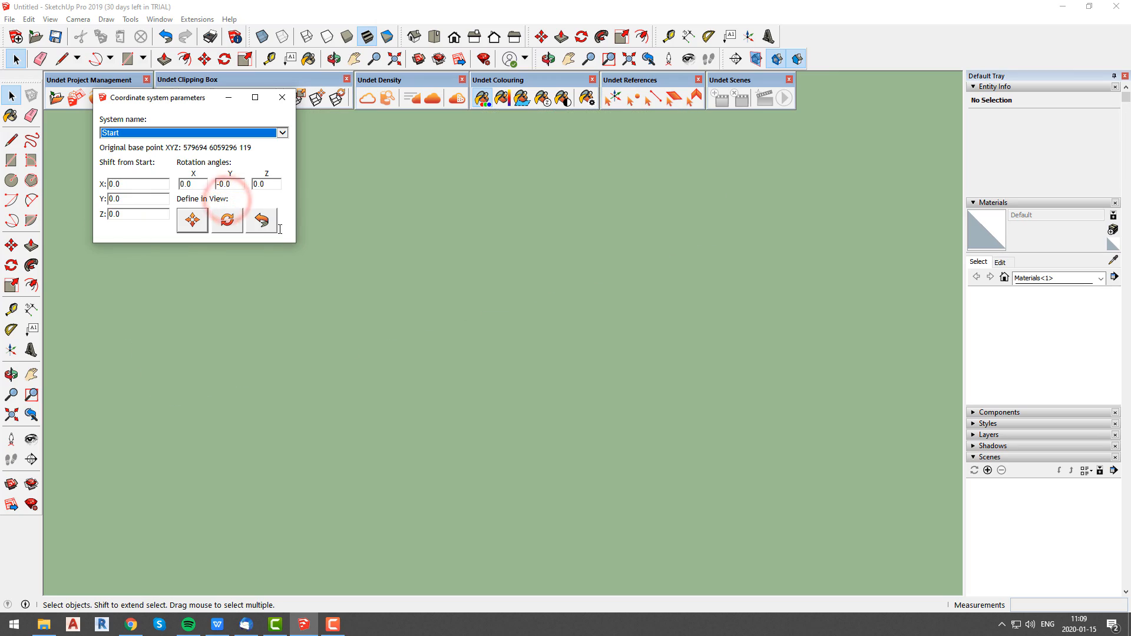